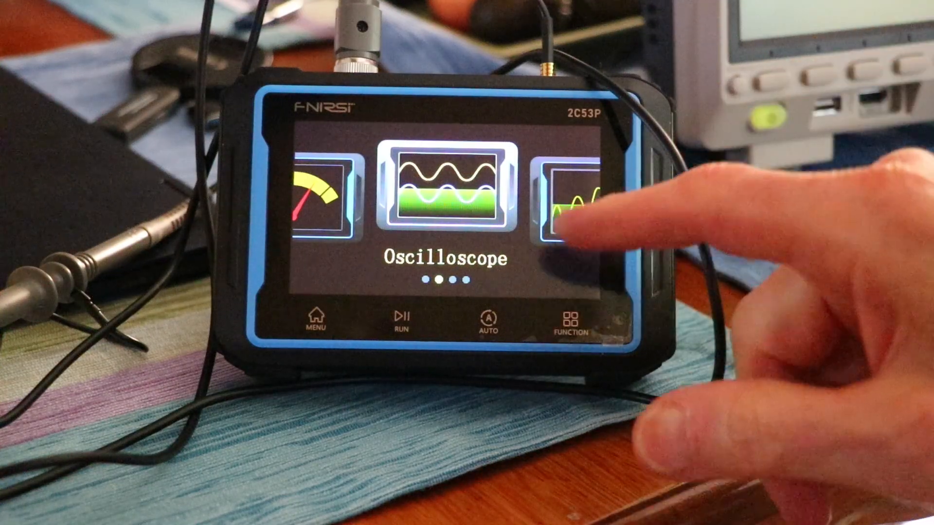
Step: Enter oscilloscope mode from the home carousel to view the 1 kHz square wave trace
scroll("left", 3)
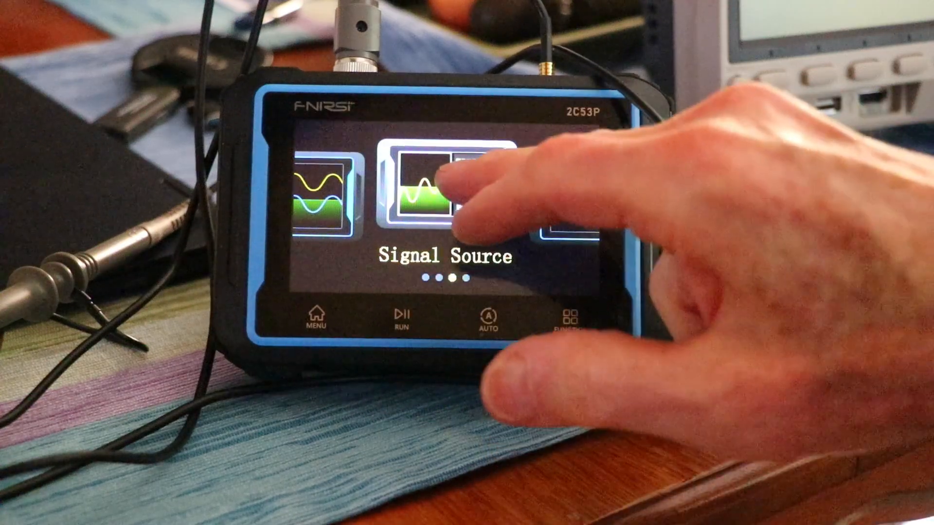
left_click(423, 190)
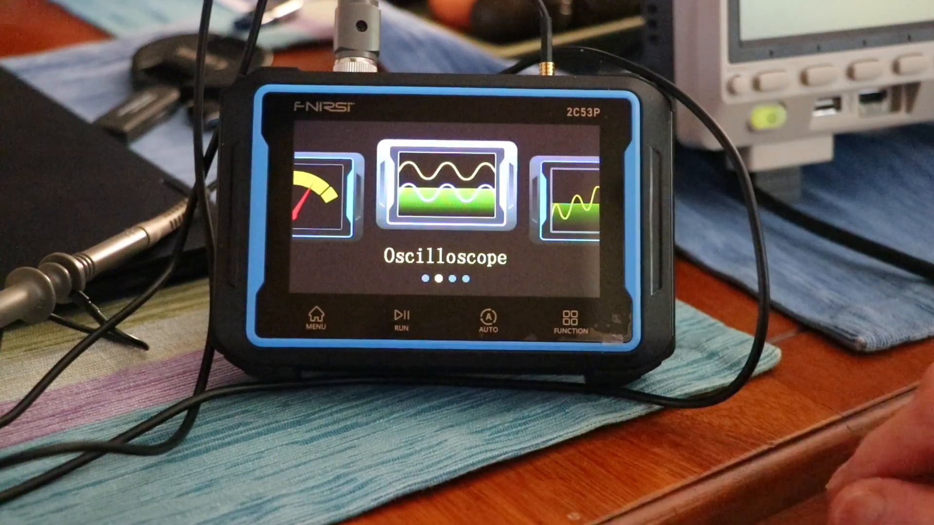
left_click(443, 190)
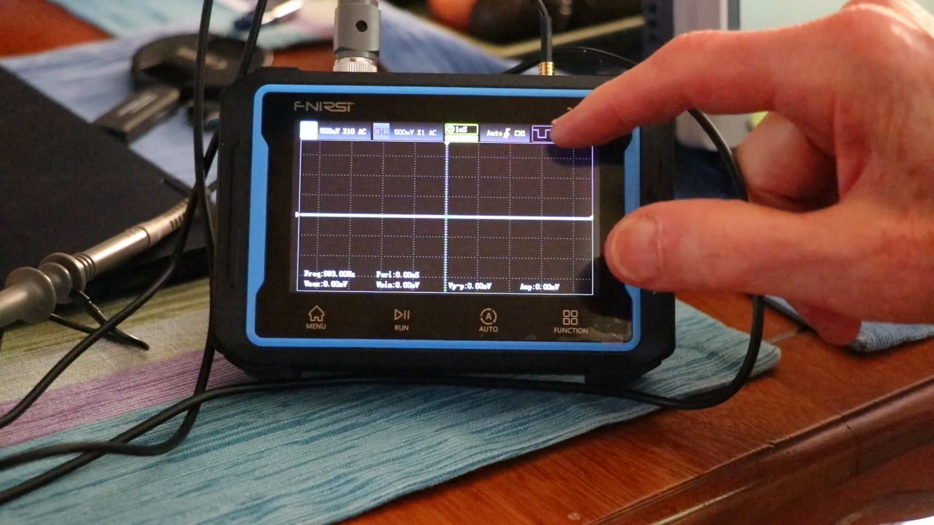
left_click(543, 129)
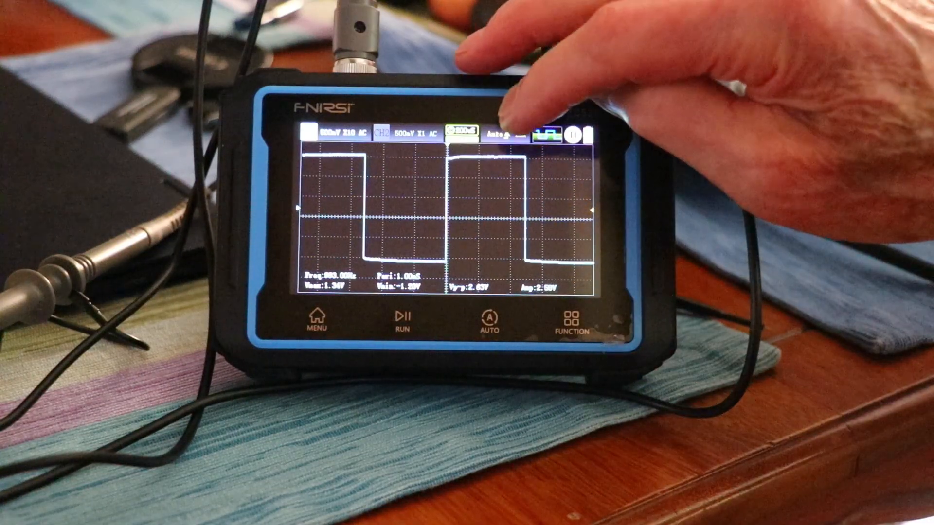
Step: Bring up the trigger settings panel, currently Auto mode on CH1
left_click(509, 132)
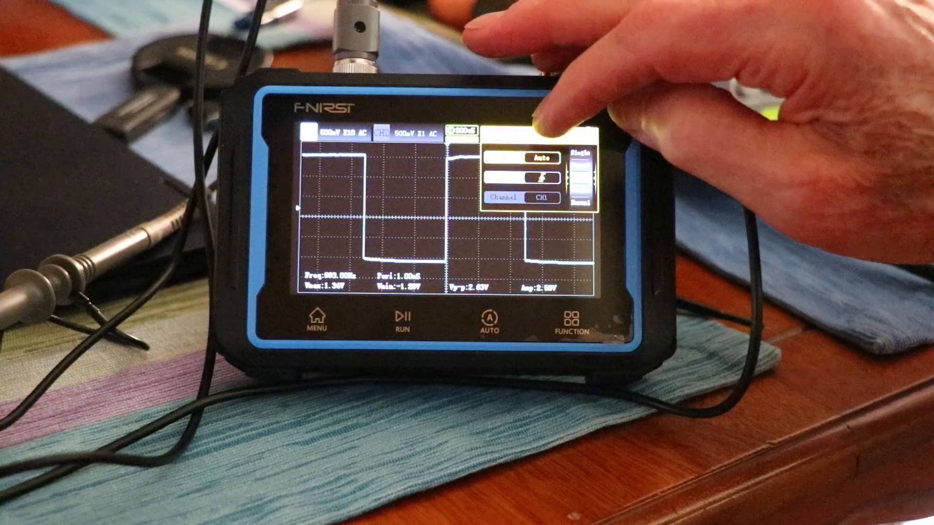